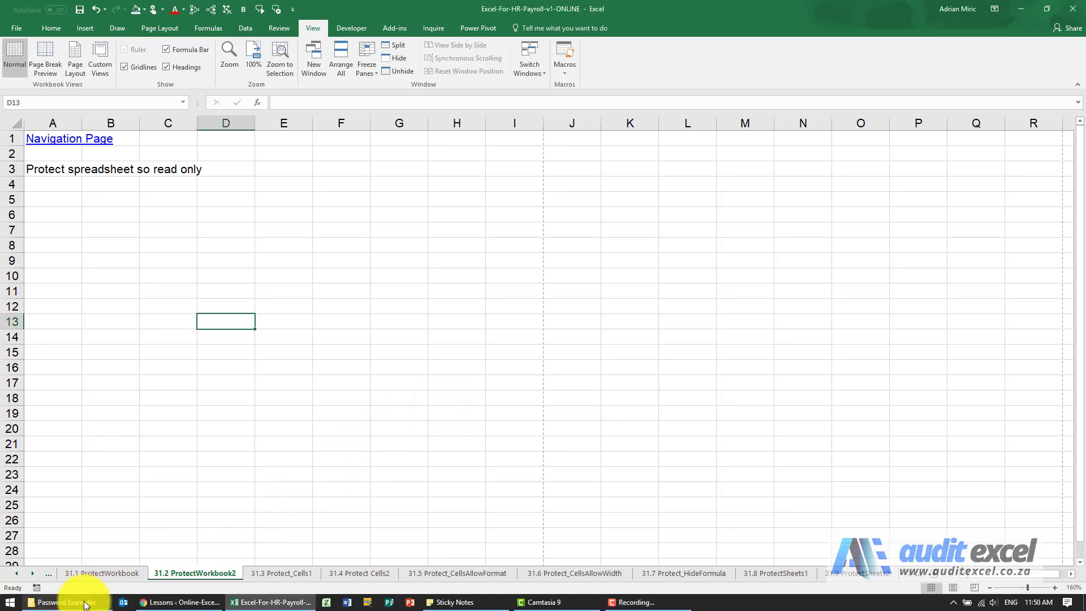
# Bring the Password Examples folder into view from the taskbar
pyautogui.click(66, 600)
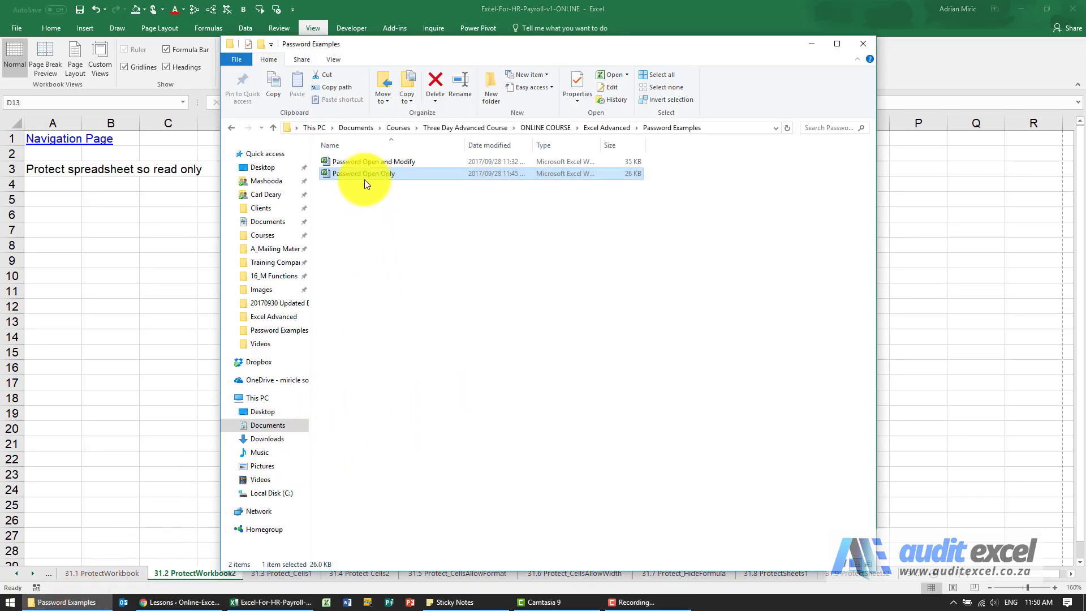
pyautogui.moveTo(371, 166)
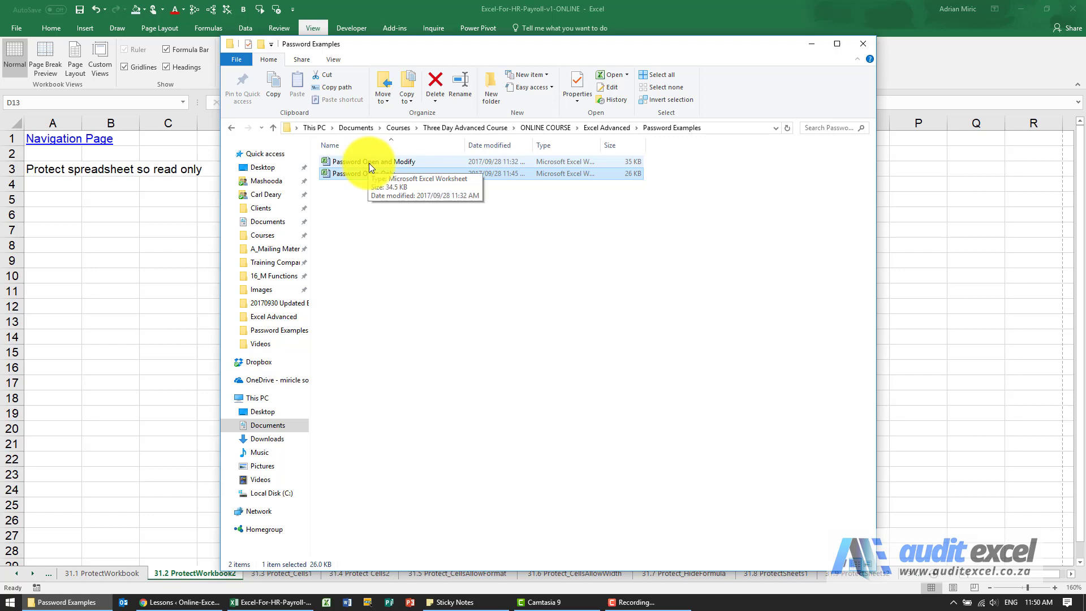
pyautogui.moveTo(409, 169)
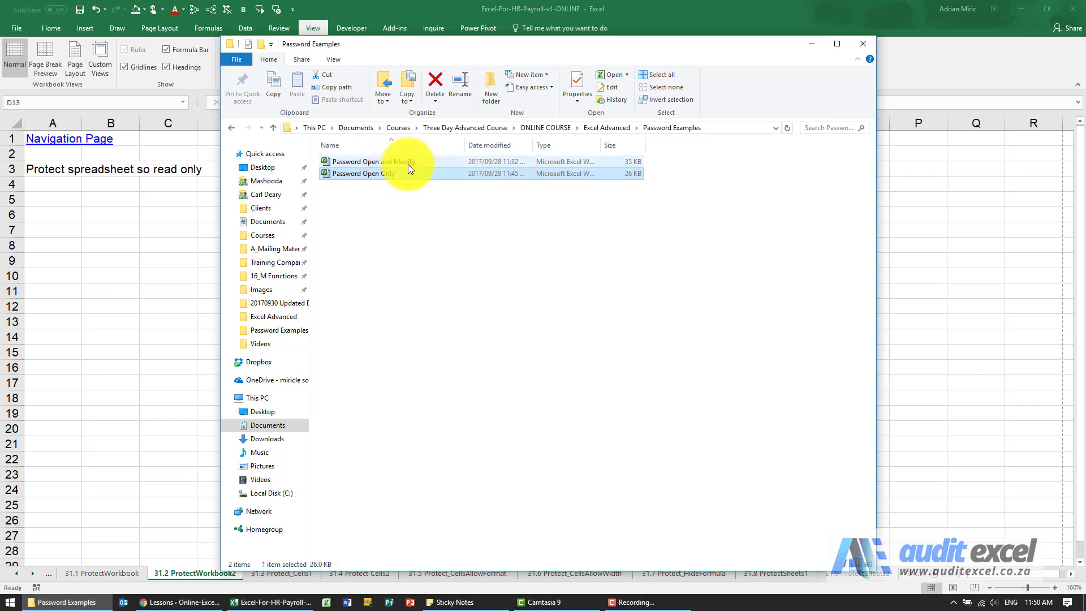
pyautogui.moveTo(377, 162)
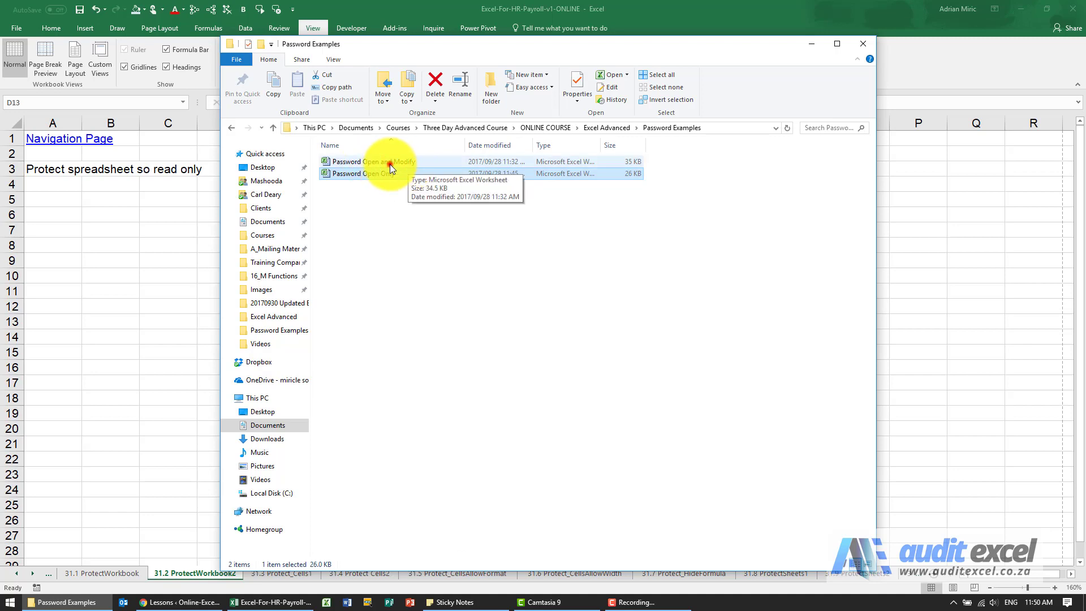
# Open Password Open and Modify with its open password and choose Read Only at the write-access prompt
pyautogui.doubleClick(372, 161)
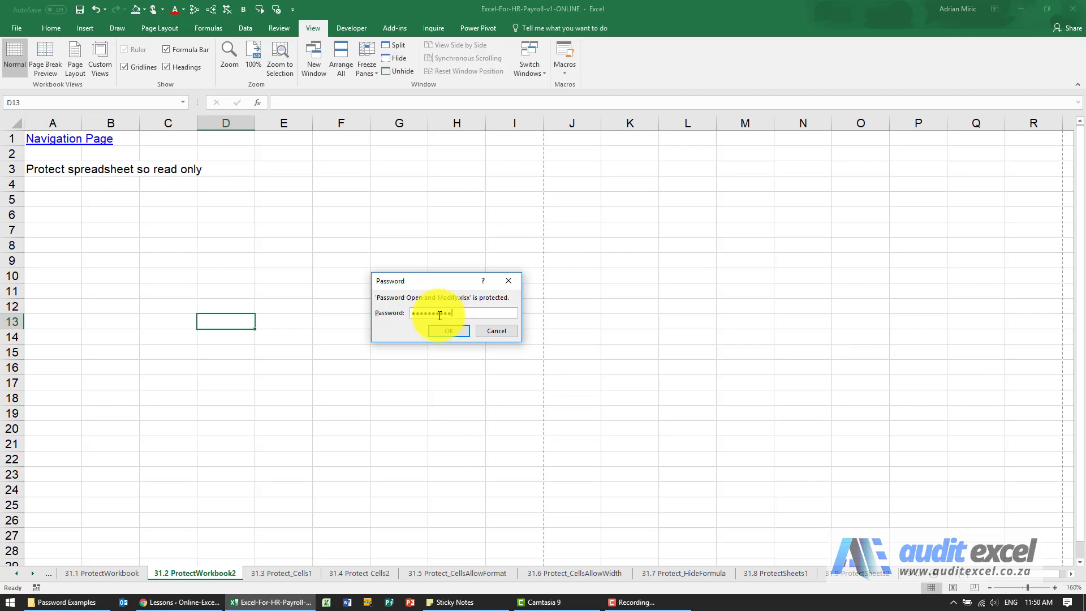
pyautogui.click(448, 330)
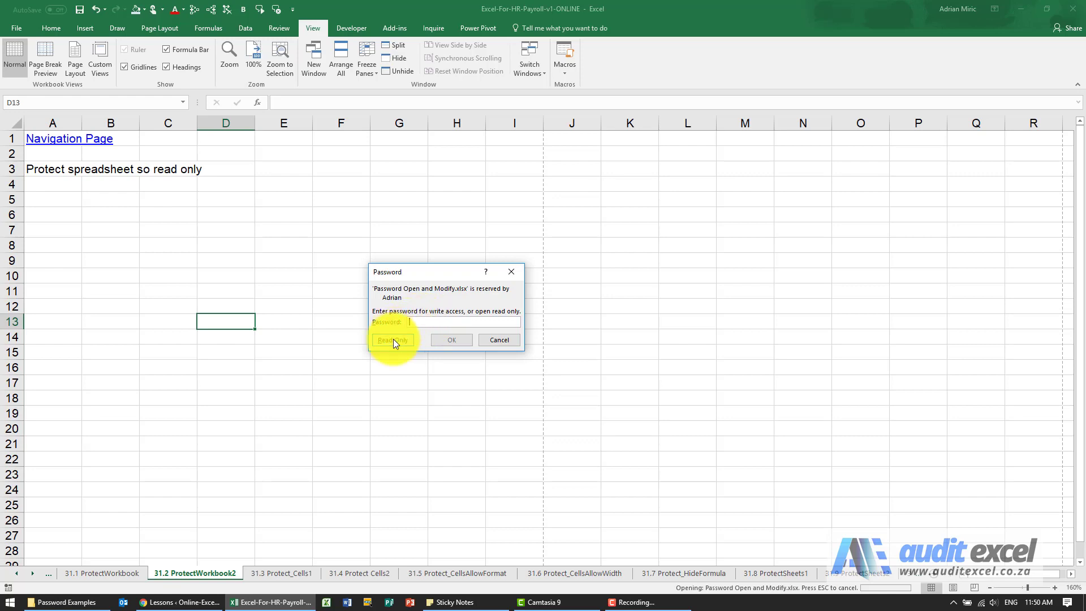
pyautogui.click(391, 339)
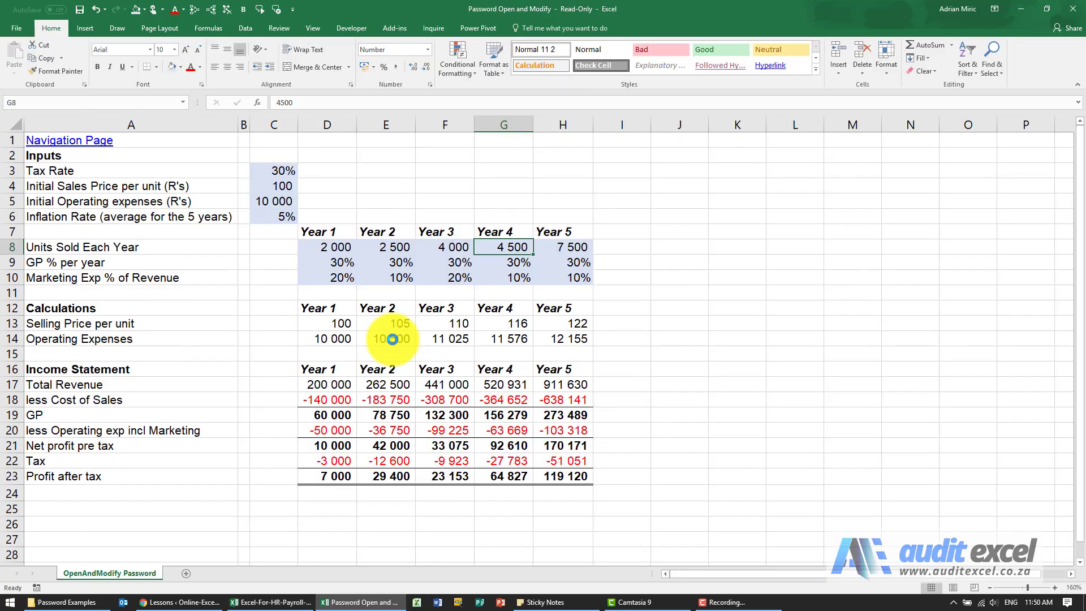
# Try editing D13 and saving with Ctrl+S, acknowledging the read-only save refusal
pyautogui.click(326, 324)
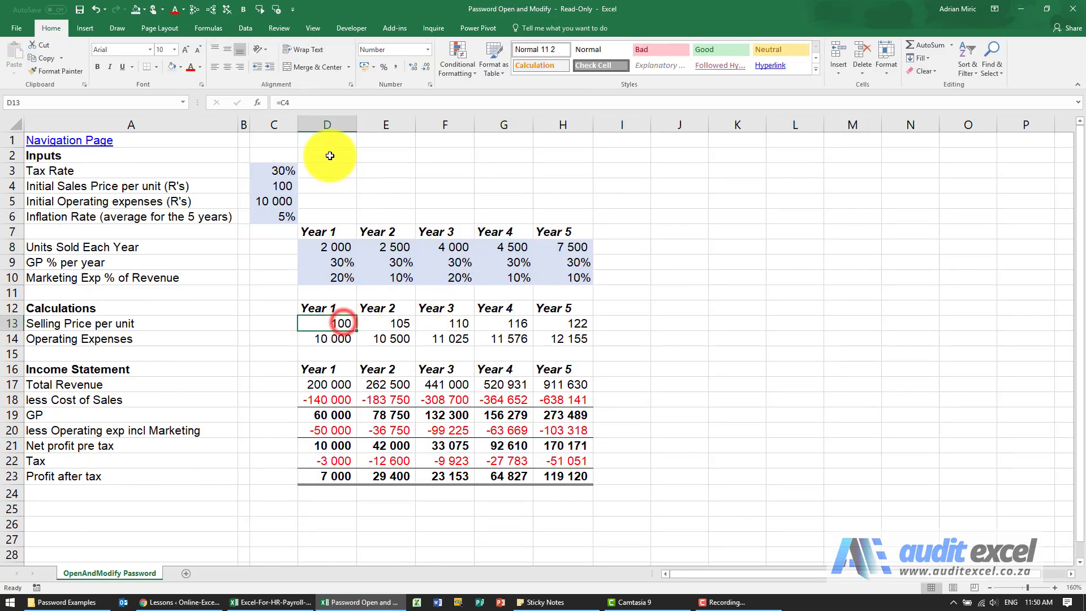
pyautogui.doubleClick(326, 324)
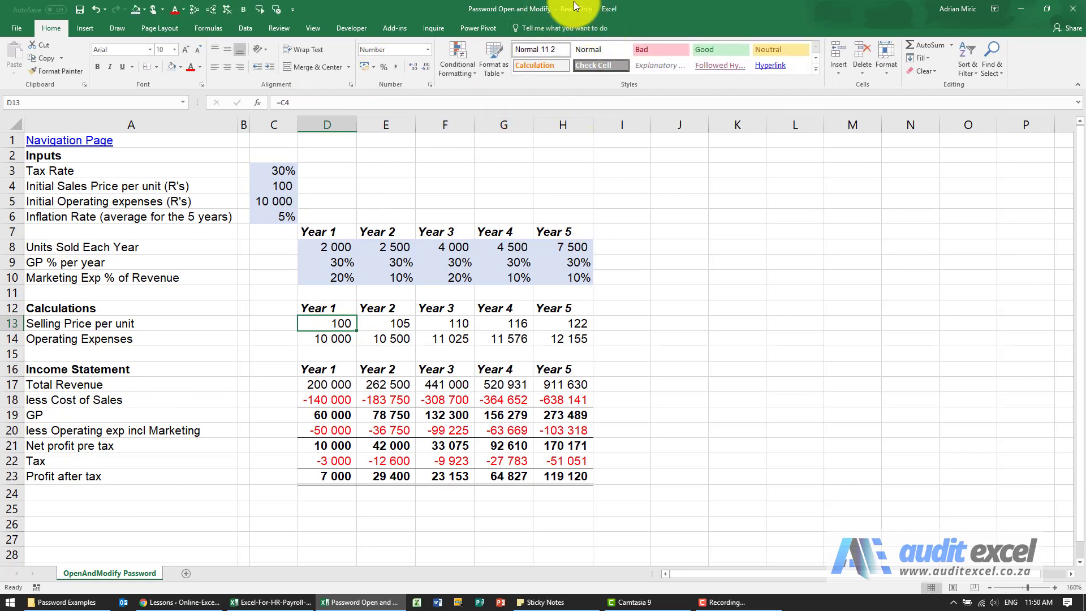
pyautogui.moveTo(544, 214)
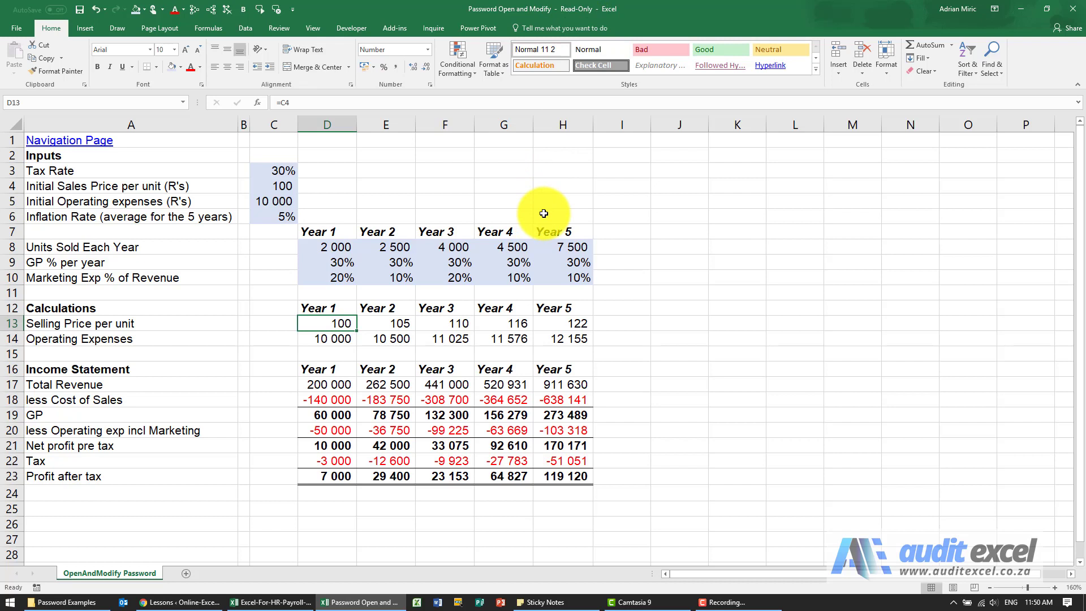
pyautogui.moveTo(450, 238)
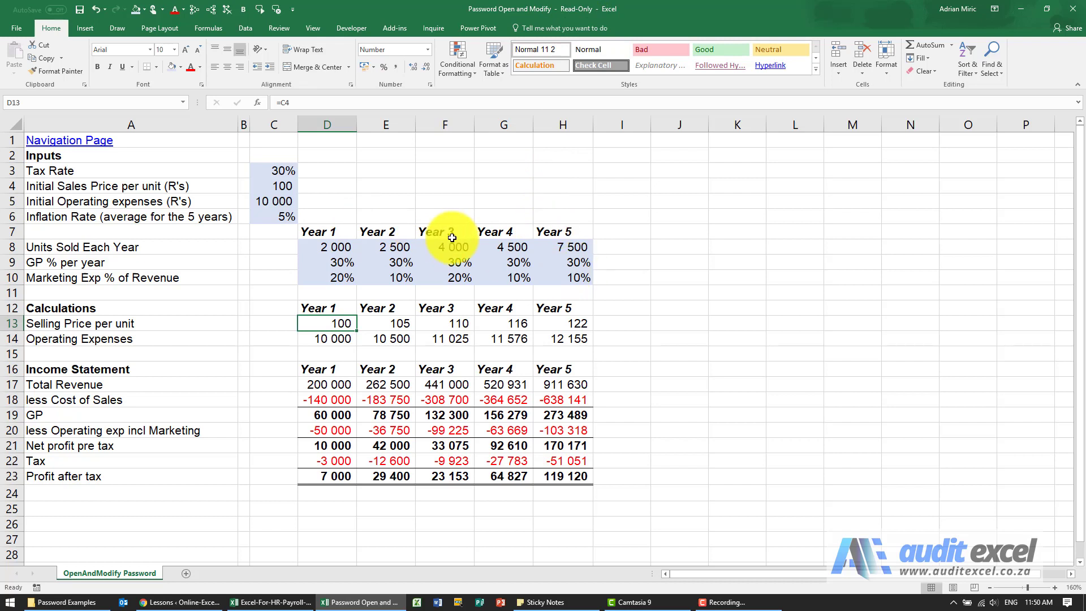
pyautogui.press('ctrl+s')
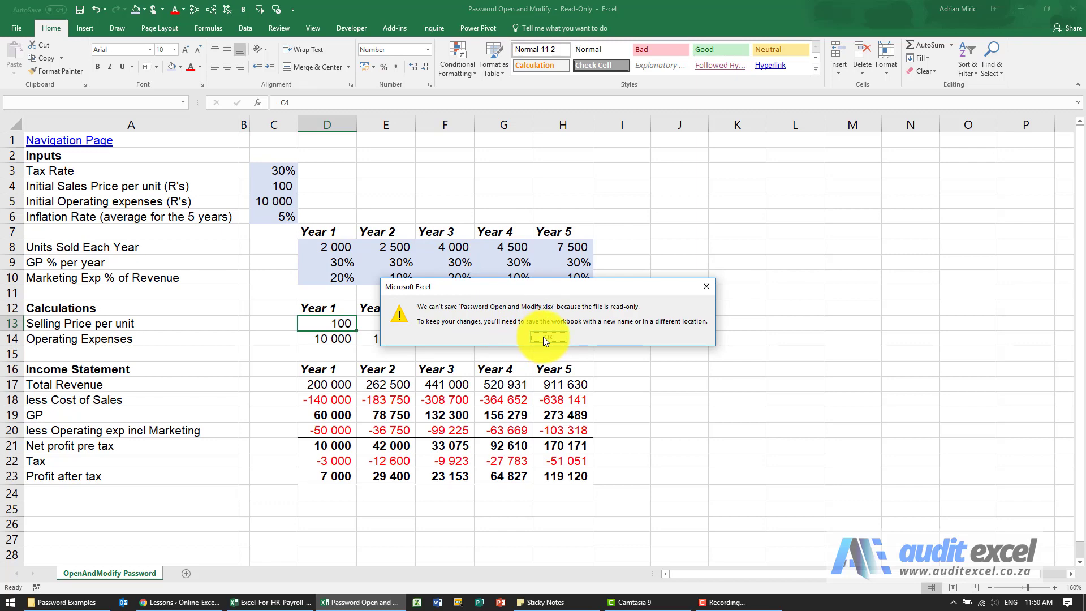
pyautogui.click(544, 338)
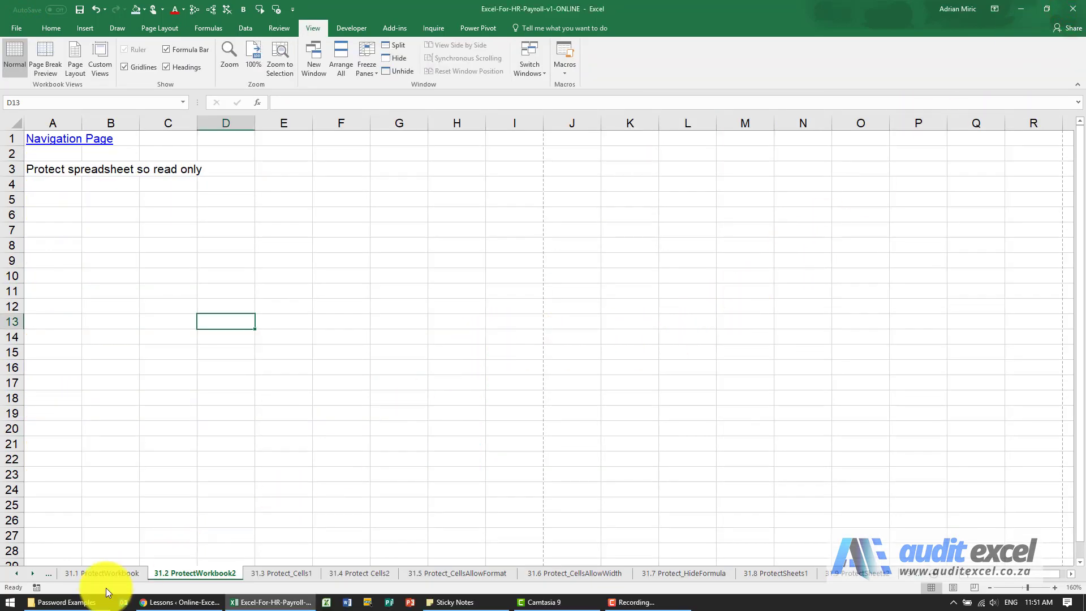
# Reopen Password Open and Modify entering both the open and modify passwords for full write access
pyautogui.click(67, 600)
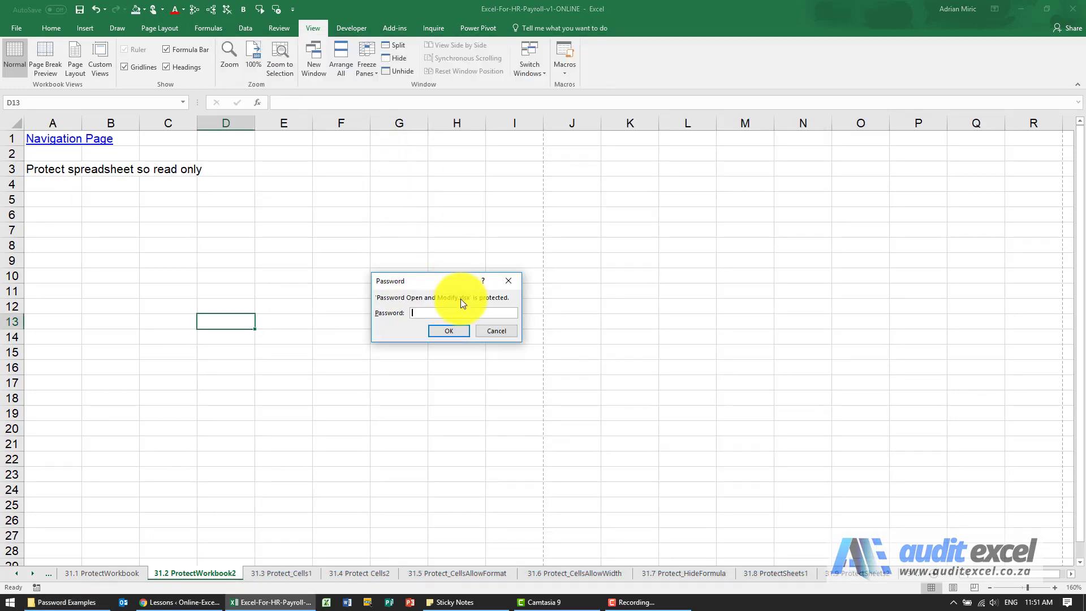
pyautogui.write('•')
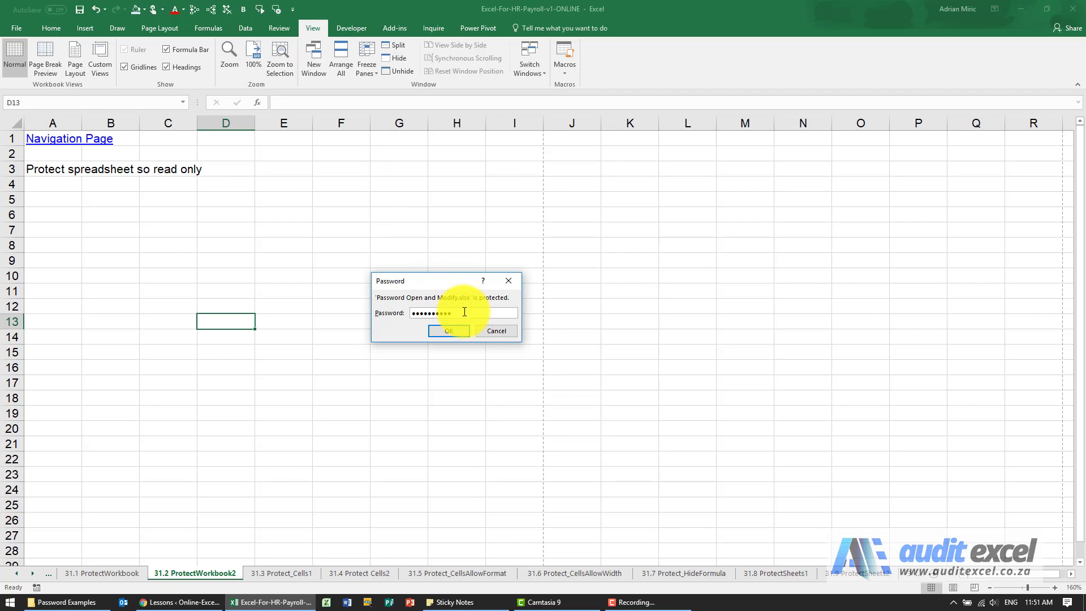
pyautogui.click(448, 330)
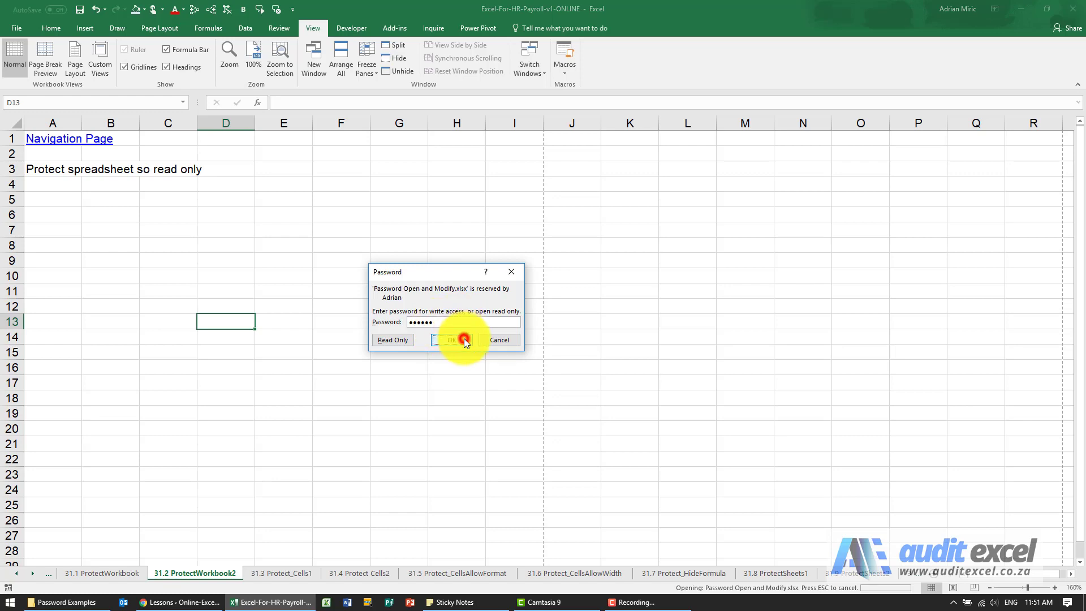
pyautogui.click(449, 340)
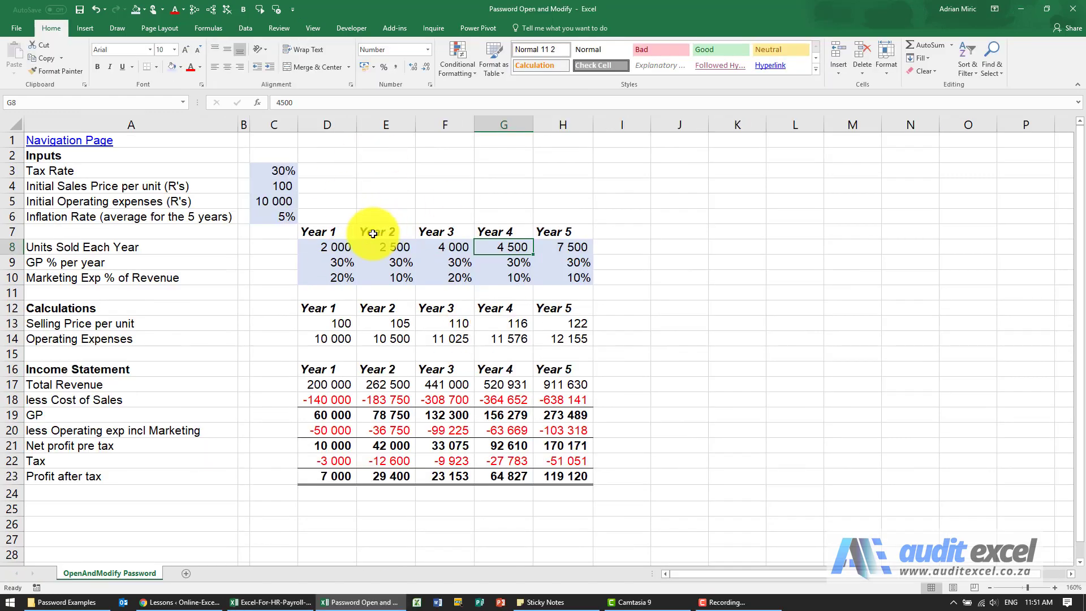
pyautogui.moveTo(494, 86)
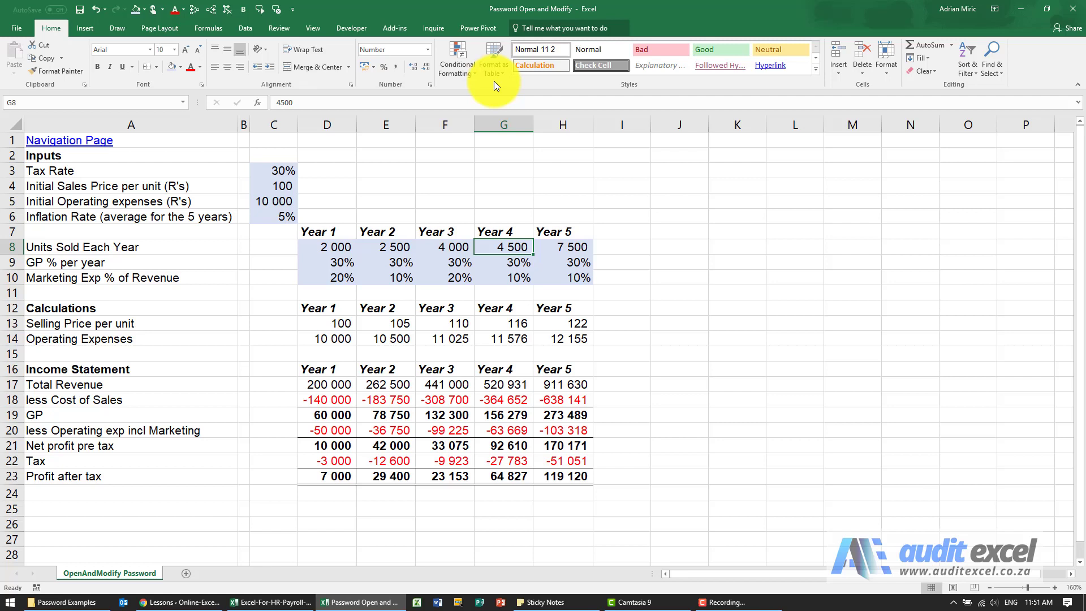
pyautogui.moveTo(366, 278)
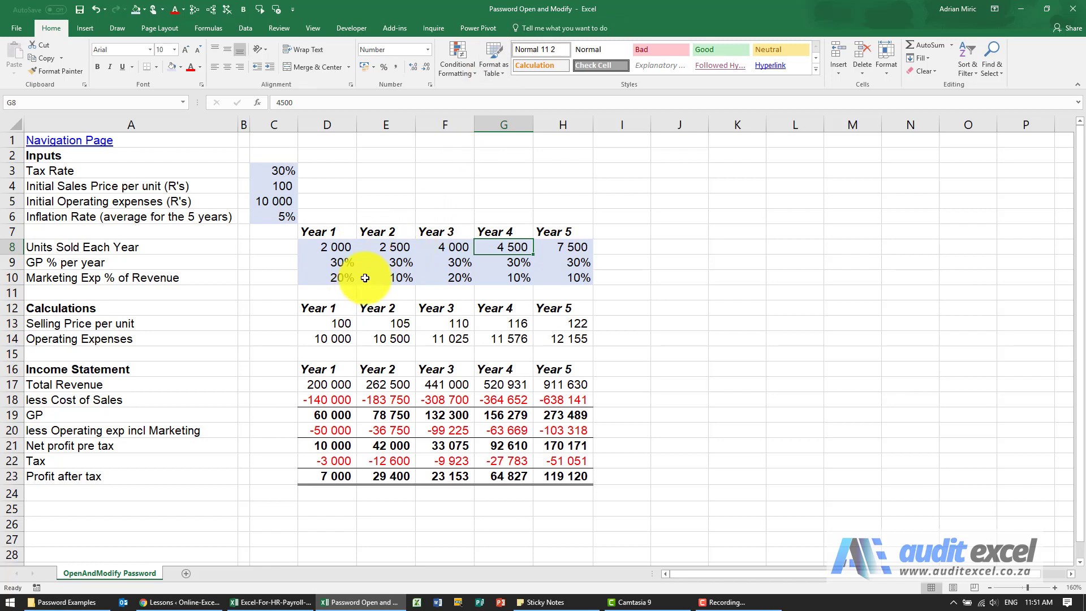
pyautogui.moveTo(310, 294)
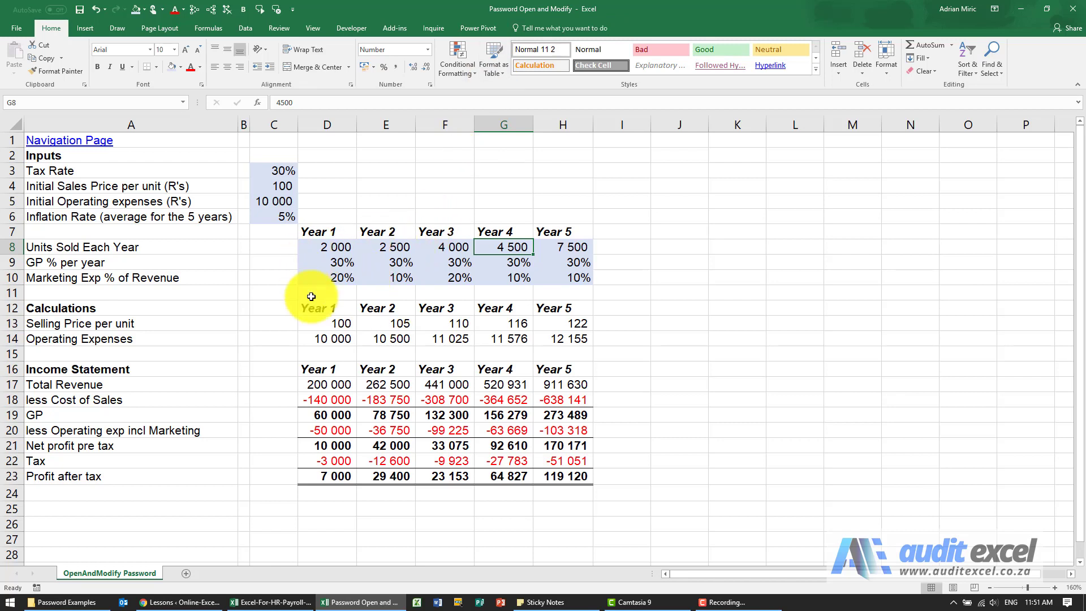
pyautogui.moveTo(345, 277)
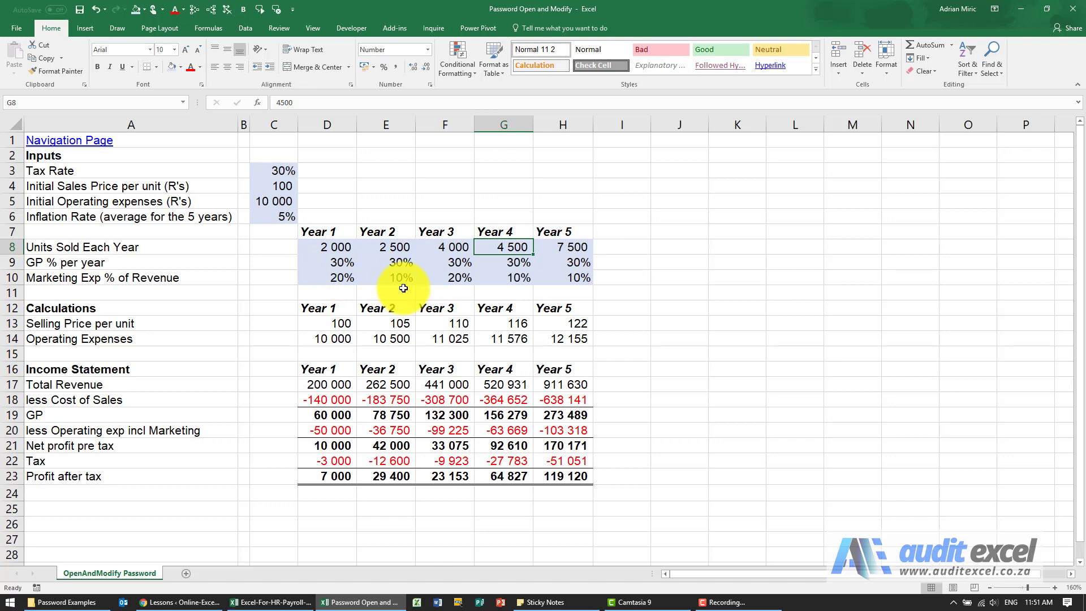
# Start Save As for the workbook and expand the Tools dropdown beside Save
pyautogui.click(385, 292)
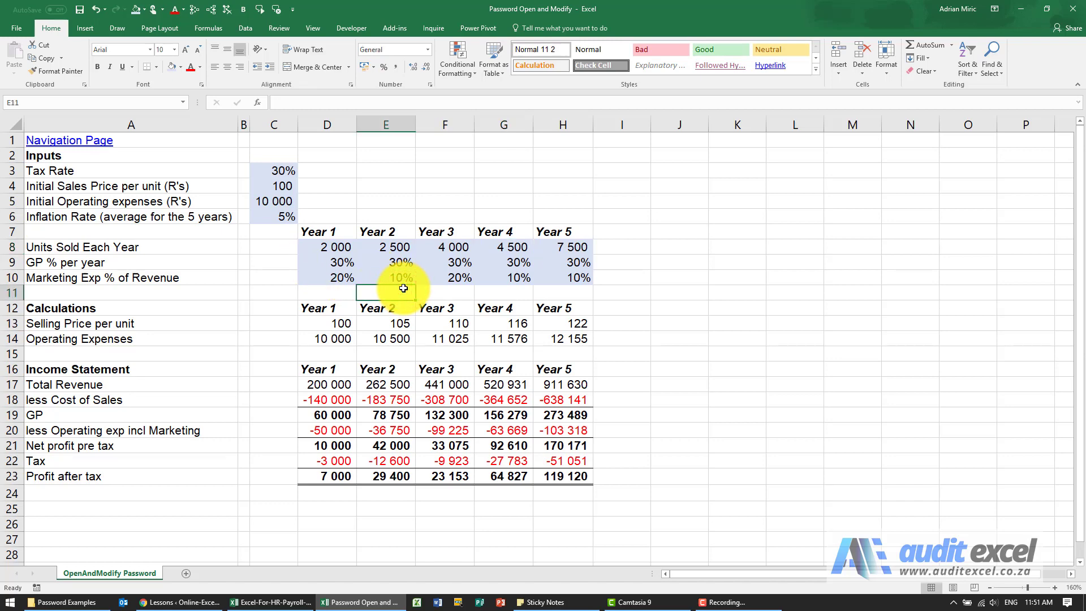
pyautogui.click(592, 366)
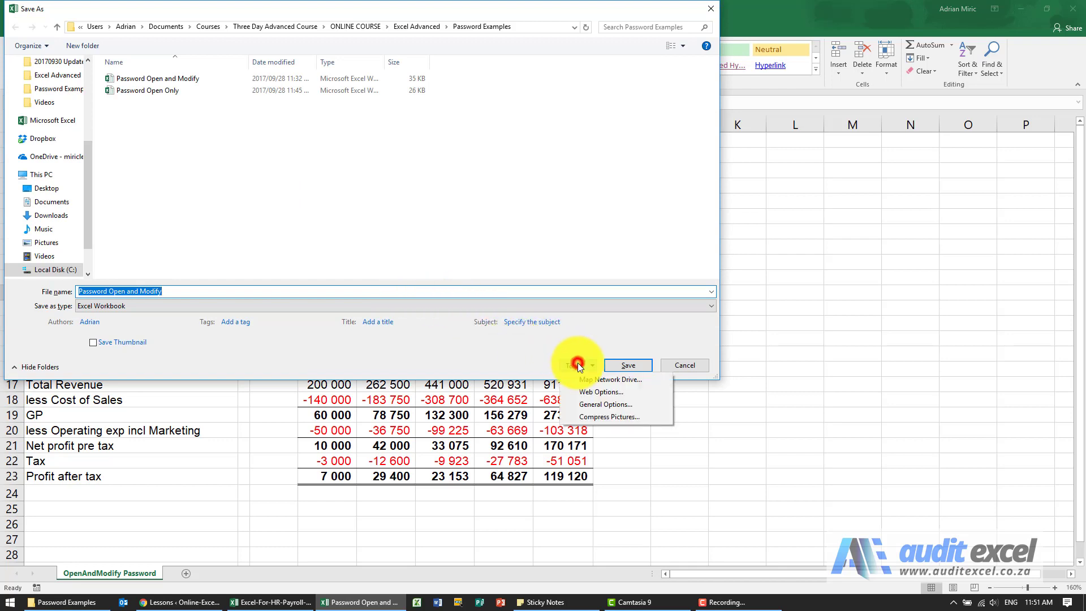
# In General Options set open and modify passwords with Read-only recommended, confirm and save
pyautogui.click(606, 404)
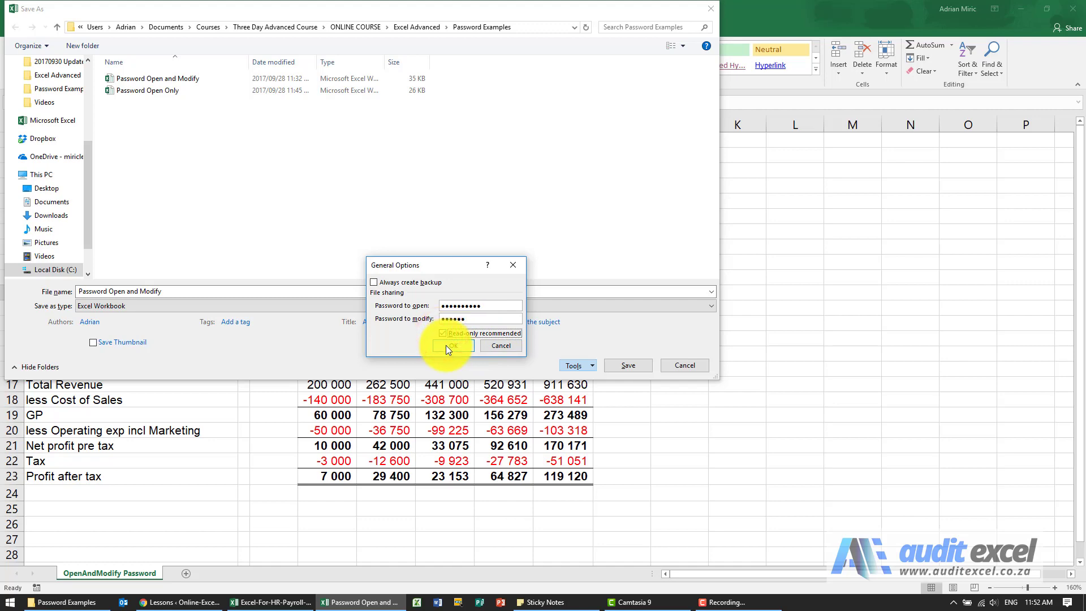
pyautogui.click(451, 346)
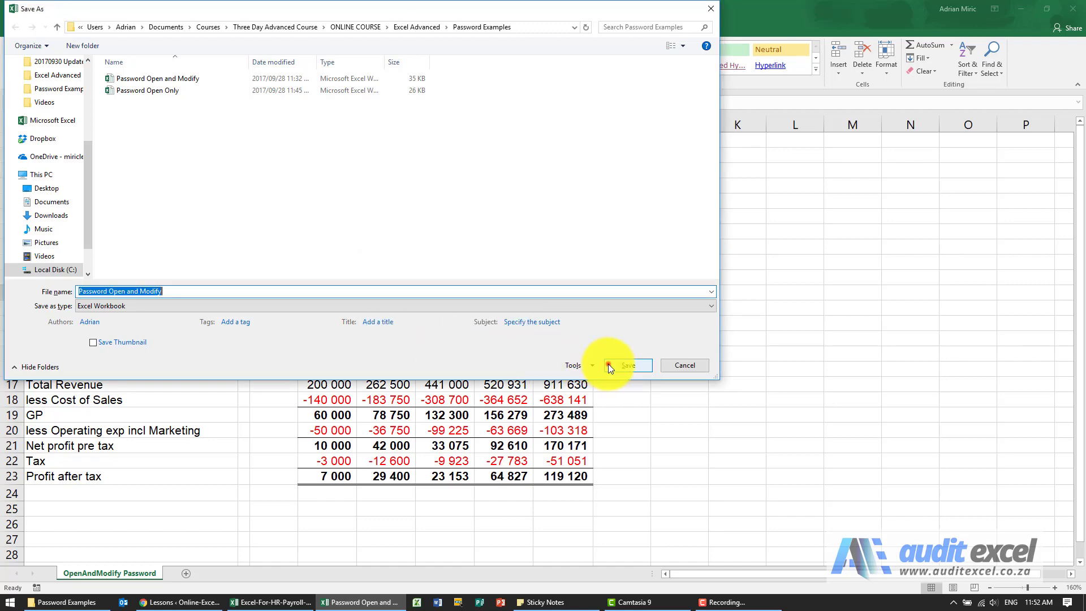
pyautogui.click(626, 366)
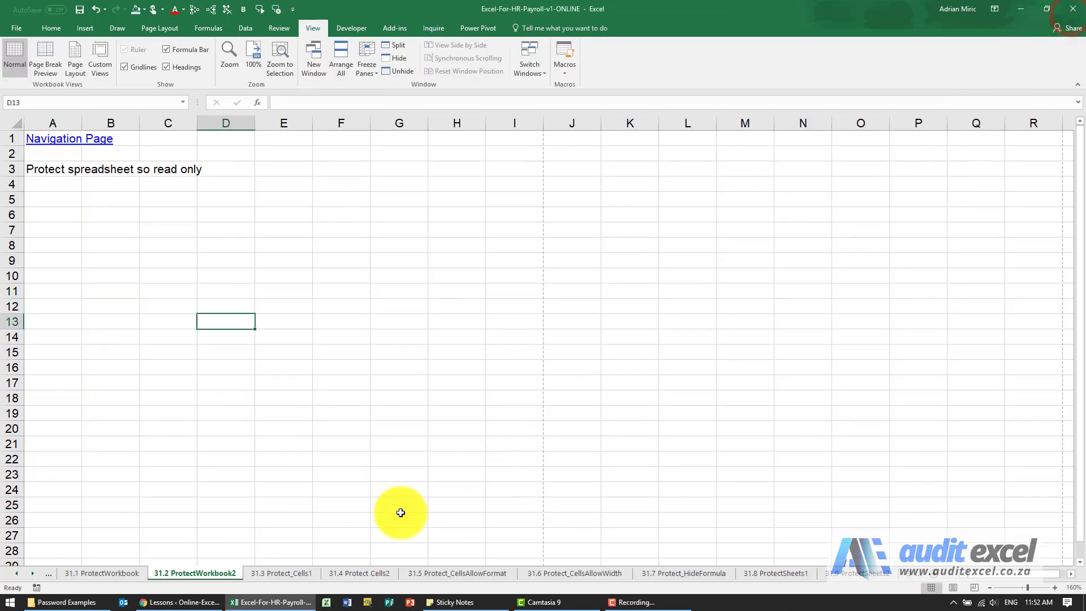
# Reopen Password Open and Modify from the folder, supplying both passwords until Excel asks about read-only
pyautogui.click(63, 600)
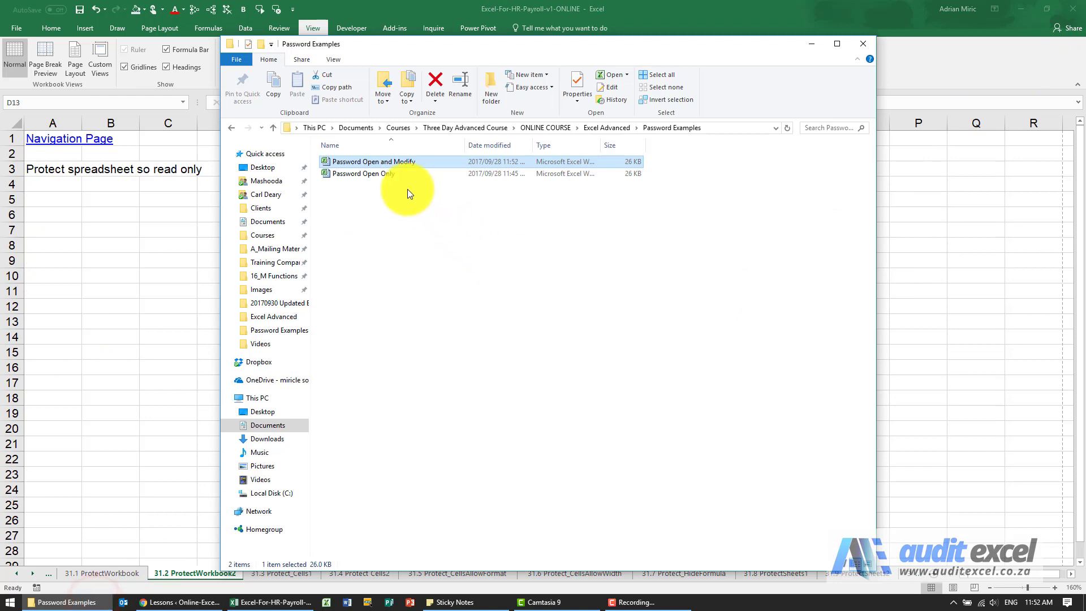
pyautogui.doubleClick(372, 162)
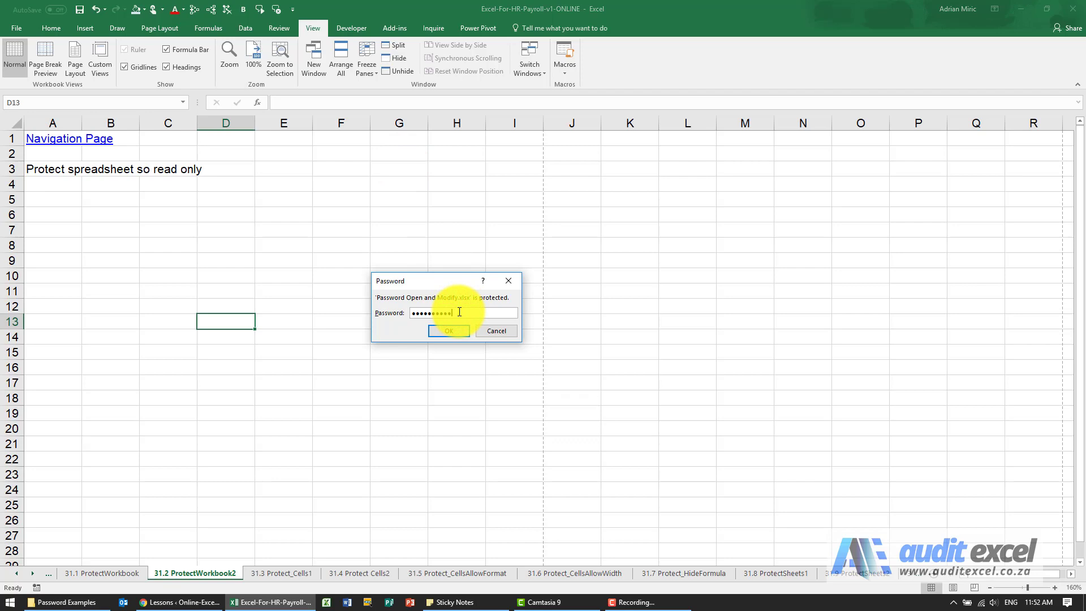
pyautogui.click(448, 330)
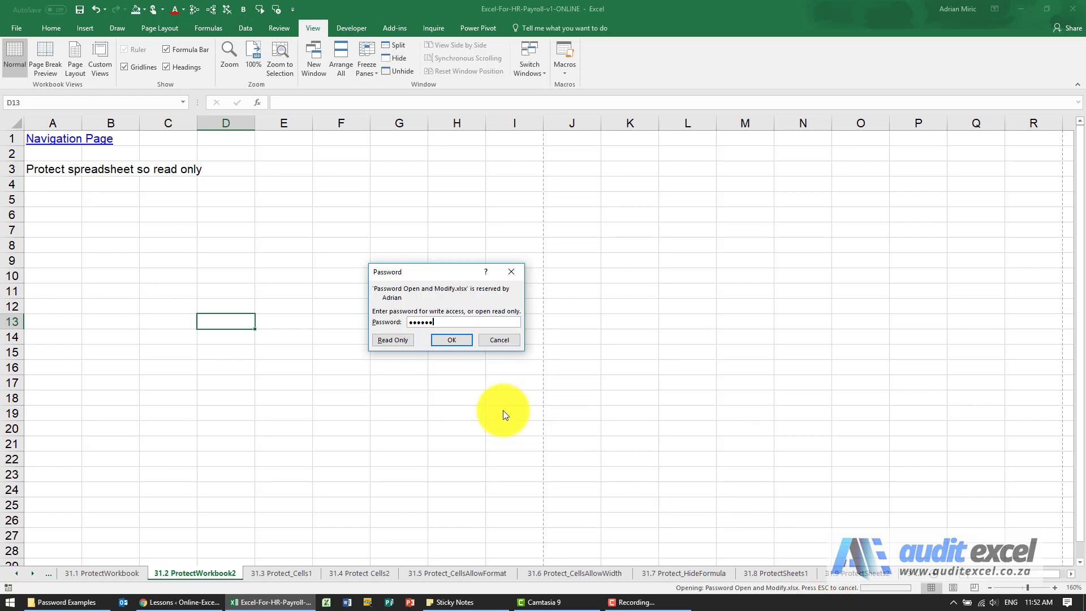
pyautogui.click(452, 339)
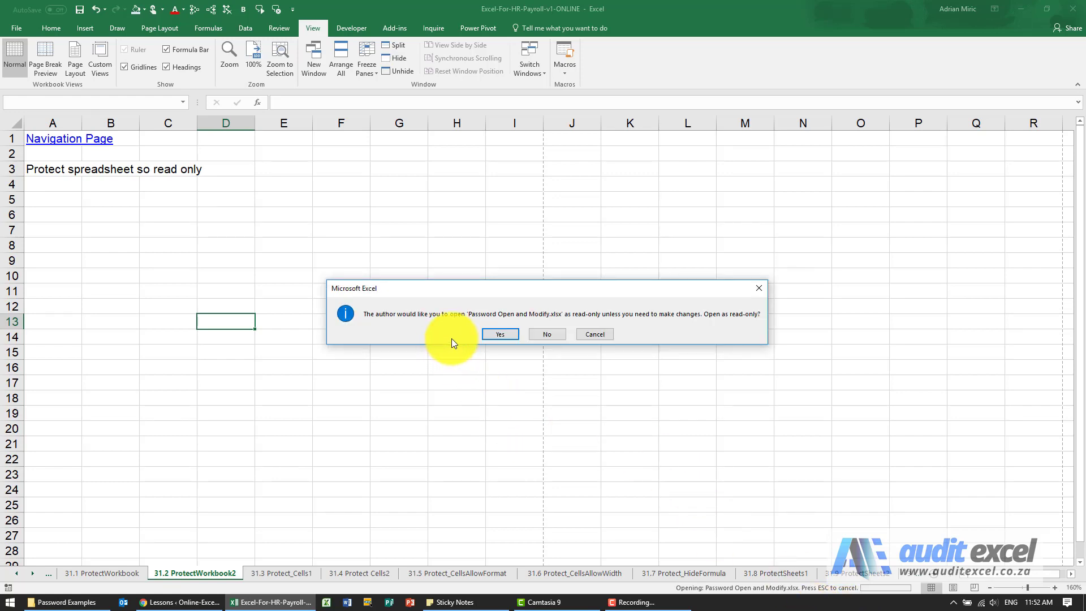
pyautogui.moveTo(418, 308)
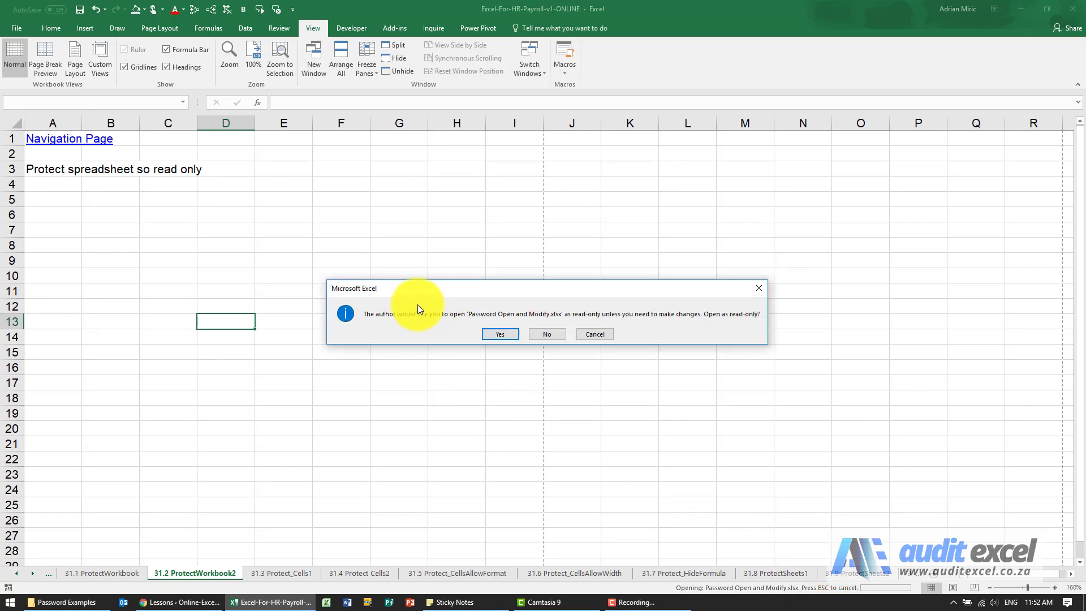
pyautogui.moveTo(578, 317)
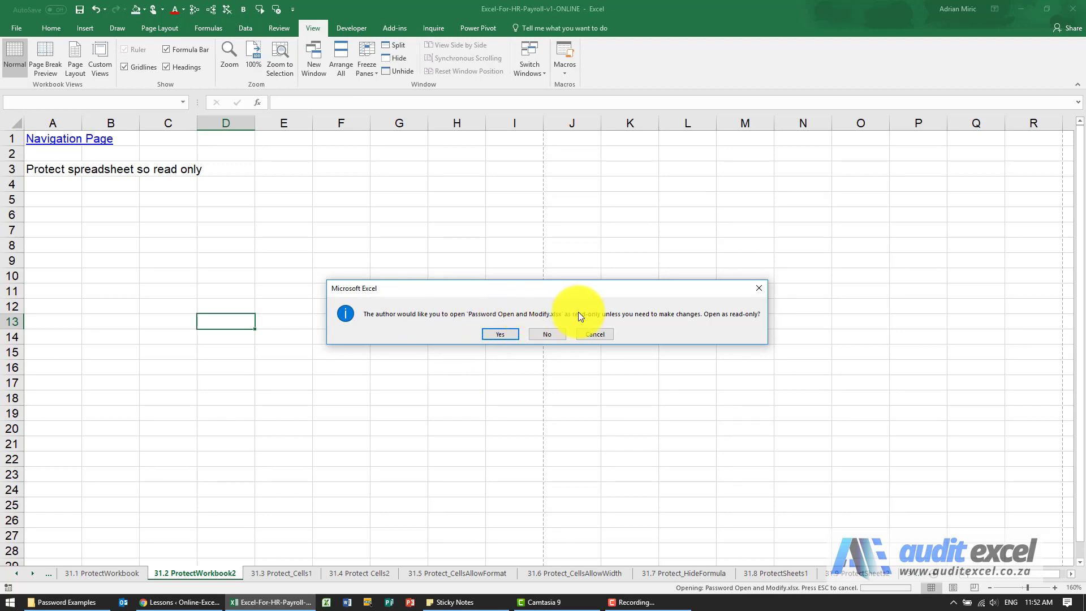
pyautogui.moveTo(560, 303)
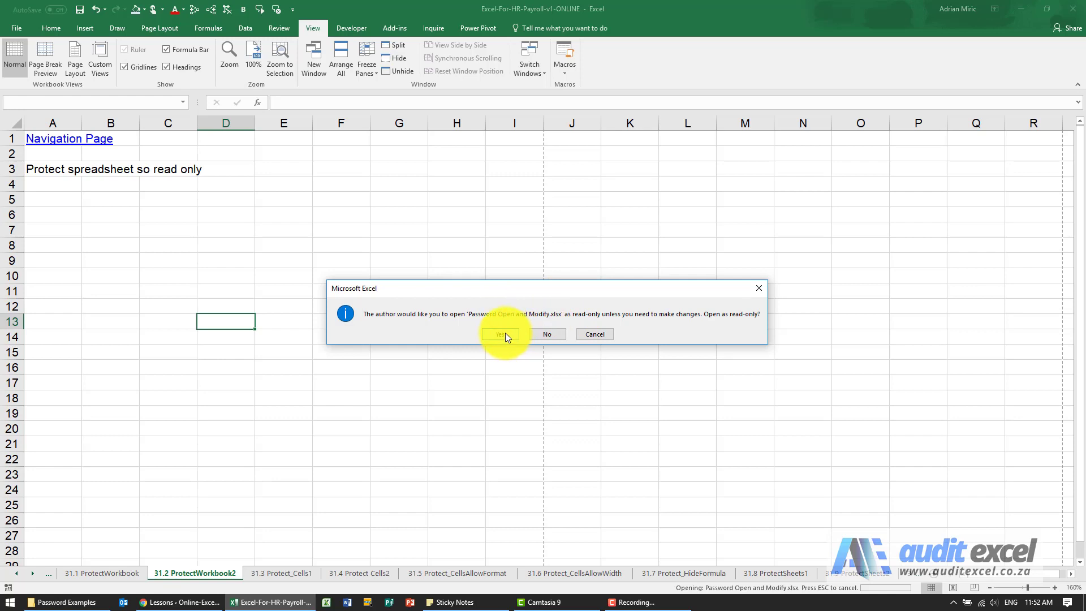
pyautogui.moveTo(547, 334)
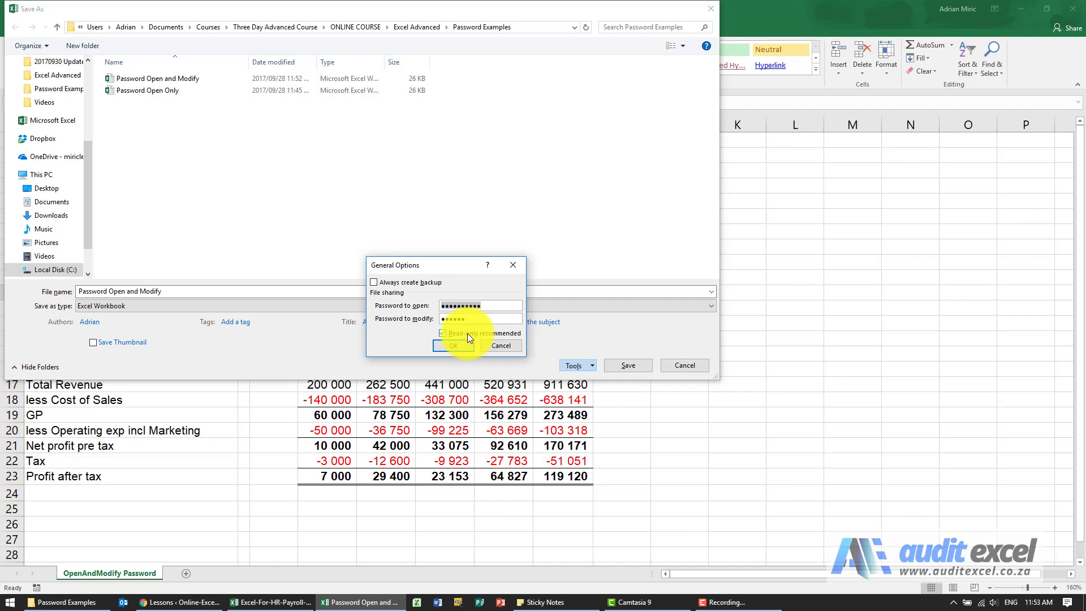
# Tick Read-only recommended alongside the open and modify passwords in General Options
pyautogui.click(442, 333)
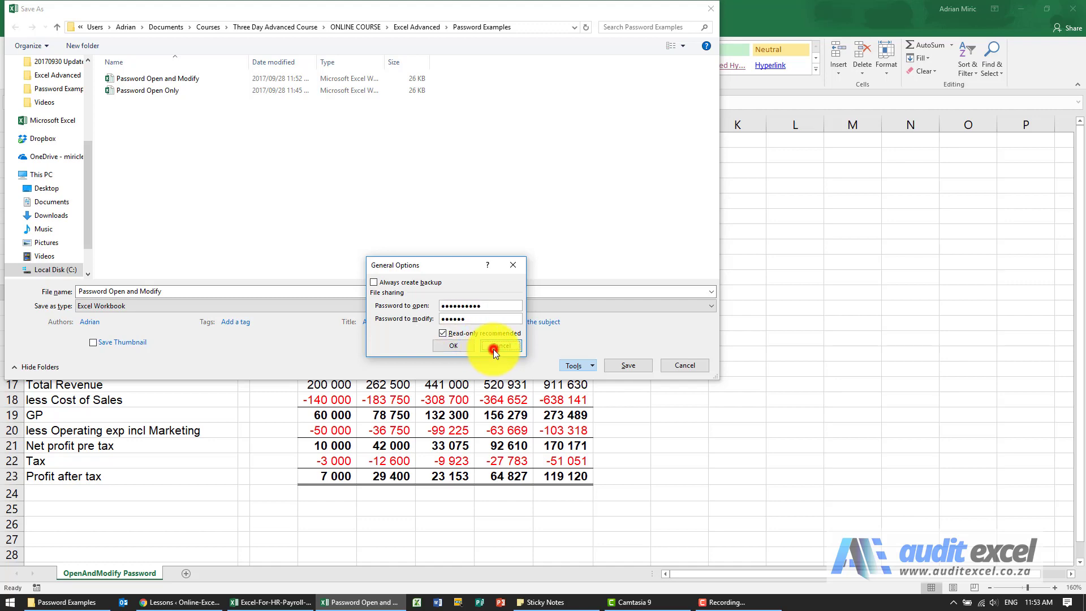